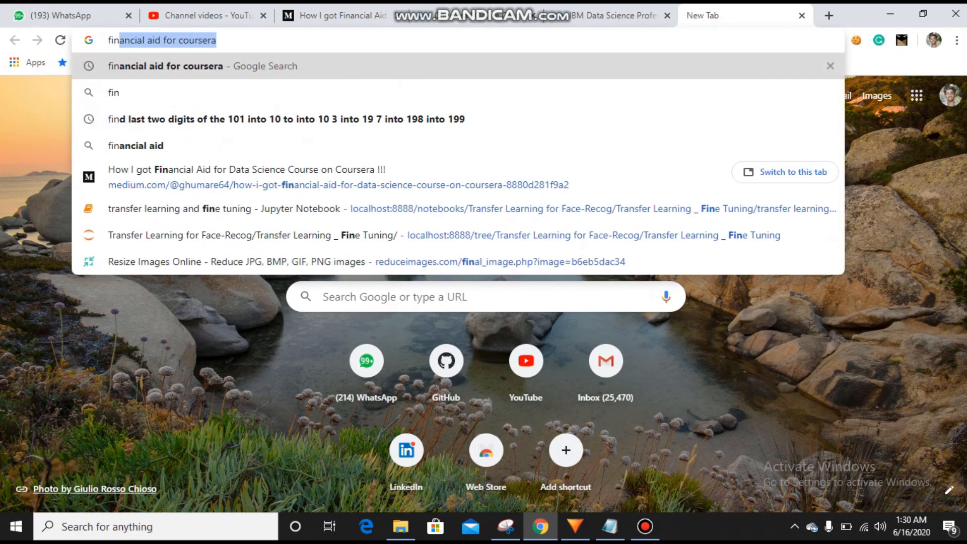
Step: Search Google for 'financial aid for coursera' and open the Medium 'How I got Financial Aid…' article
key(Enter)
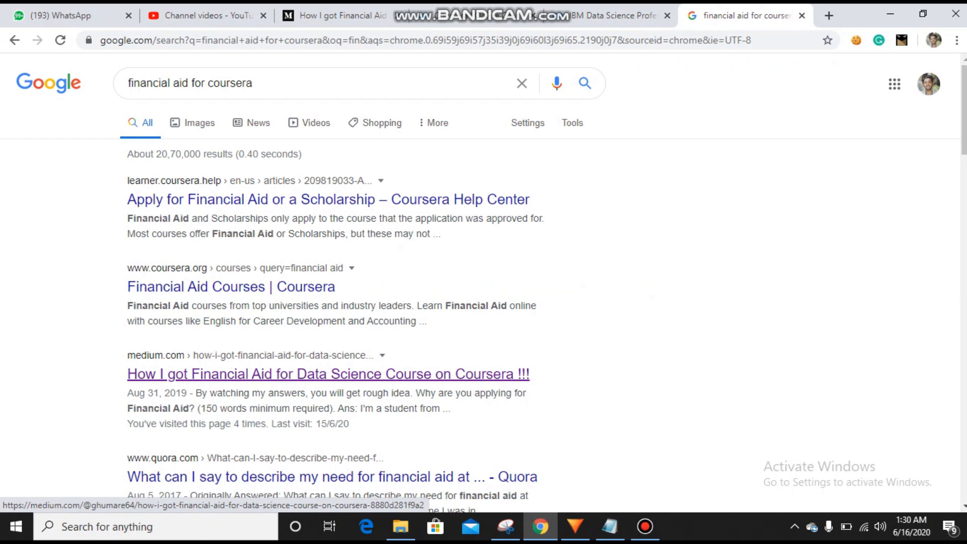
click(328, 373)
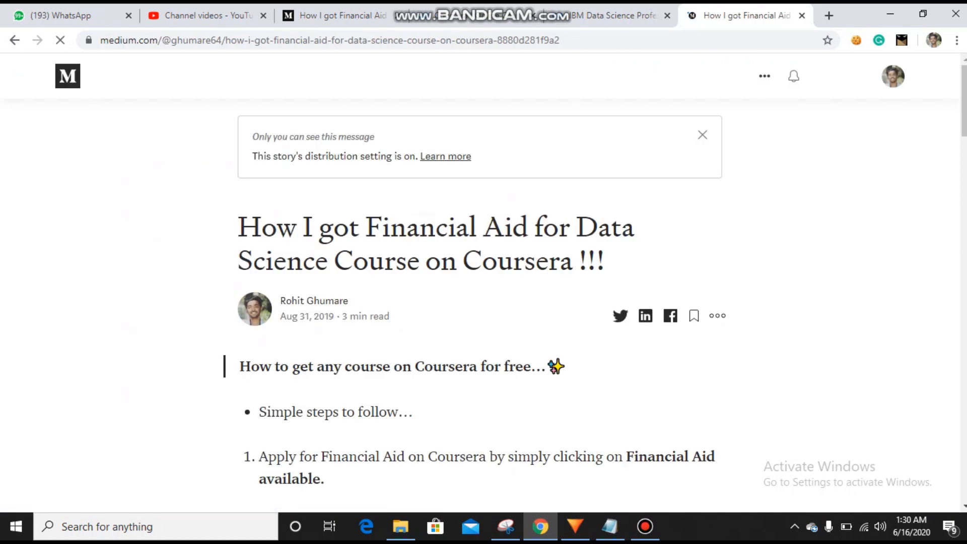
Step: Scroll through the Medium article's first sample answer, reaching the career-goals question
scroll(down, 3)
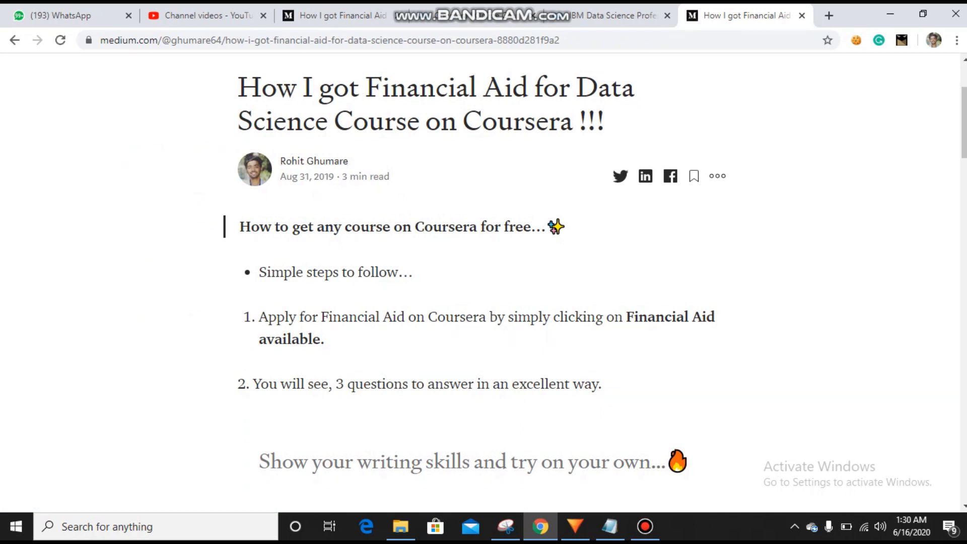
scroll(down, 3)
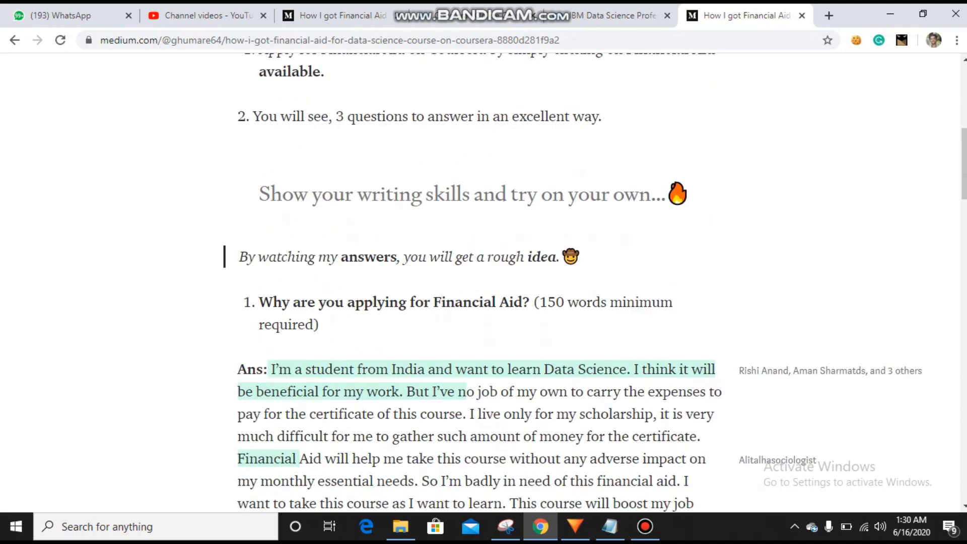
scroll(down, 3)
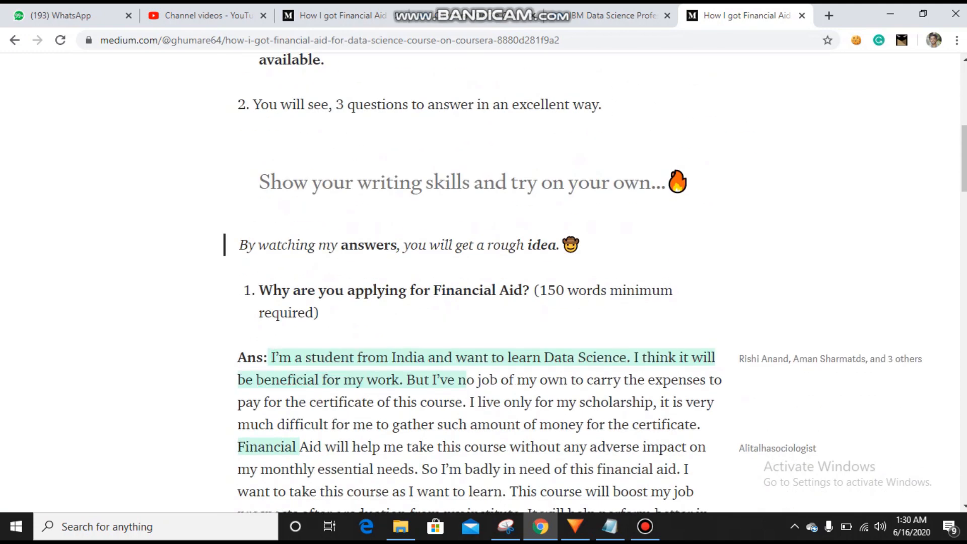
scroll(down, 3)
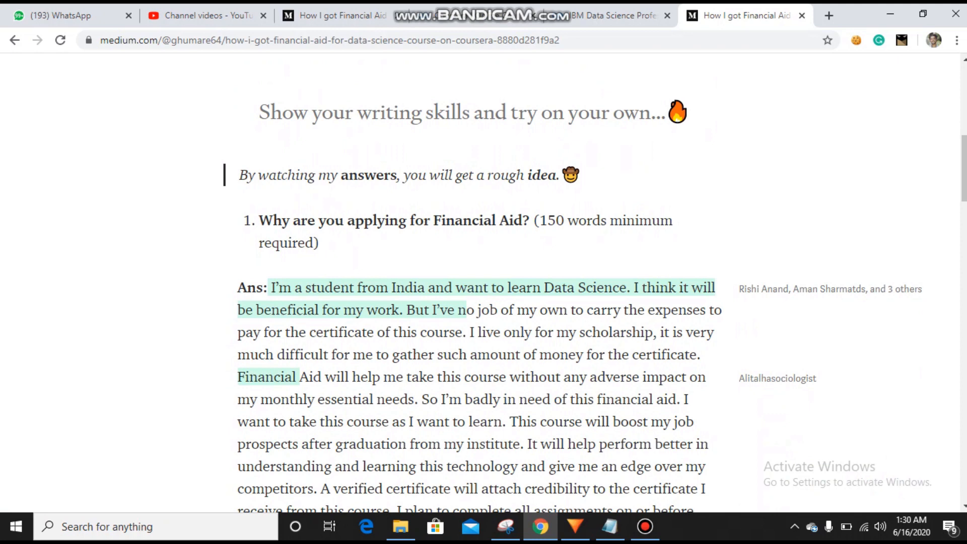
drag(273, 288, 467, 309)
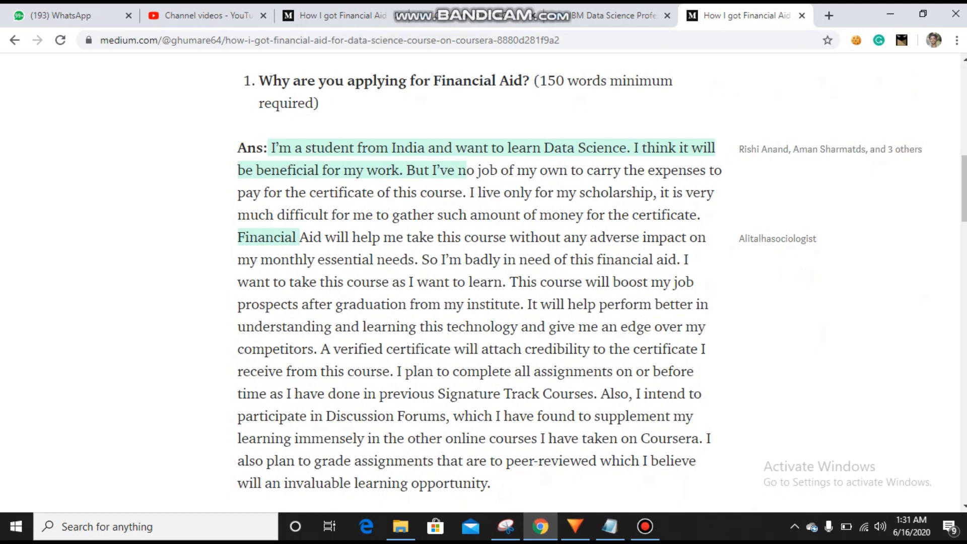
scroll(down, 3)
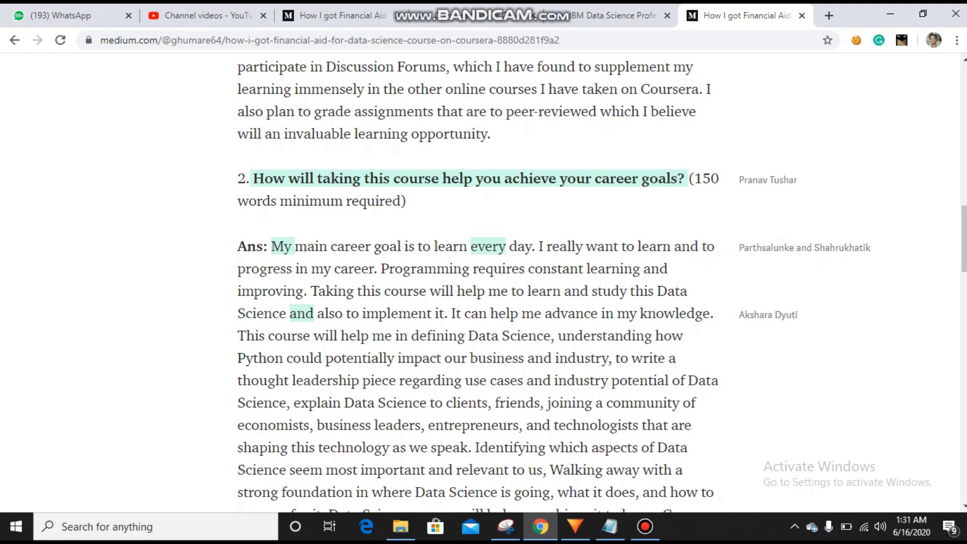
Step: Scroll past the sample career-goals answer and loan question, then return to Coursera's IBM courses
scroll(down, 3)
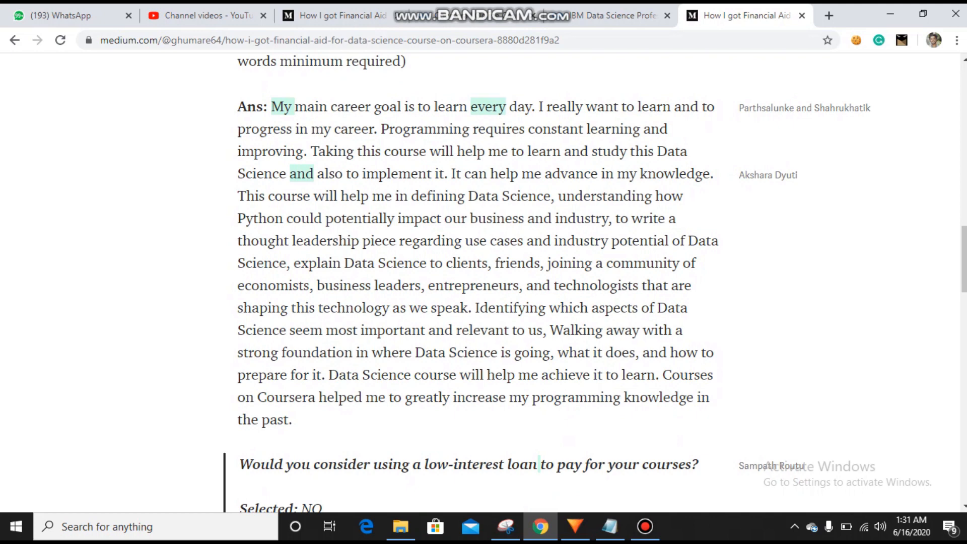
scroll(down, 3)
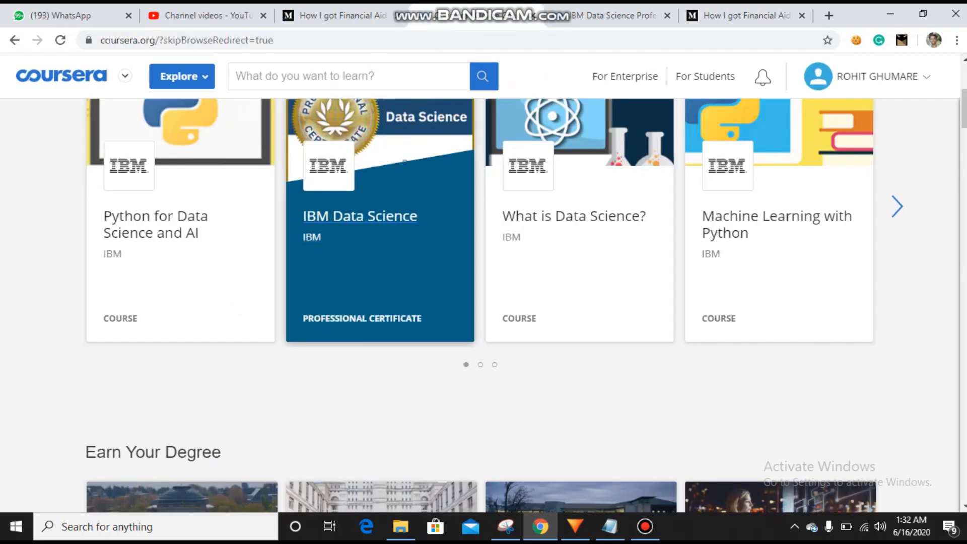
mouse_move(359, 216)
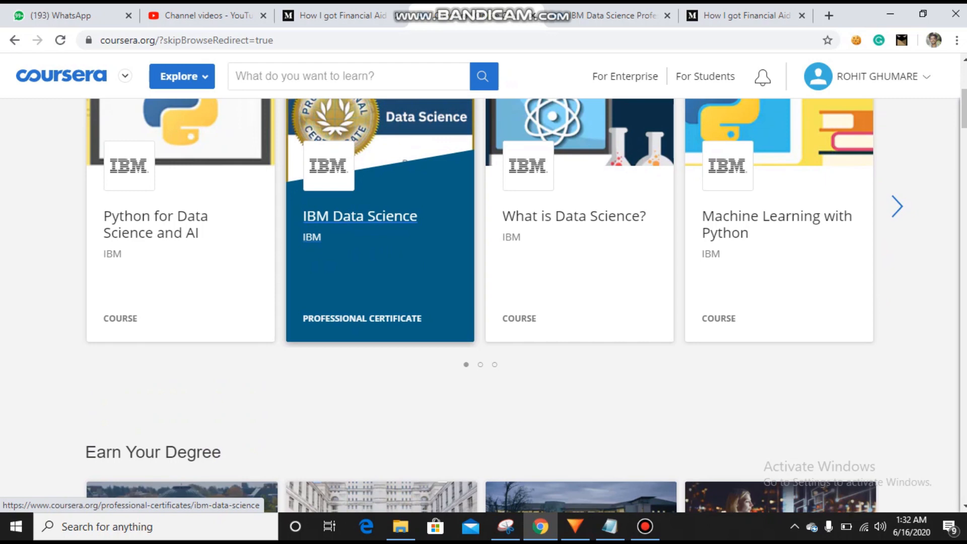
Step: Open the IBM Data Science certificate and continue to its financial aid application
click(379, 216)
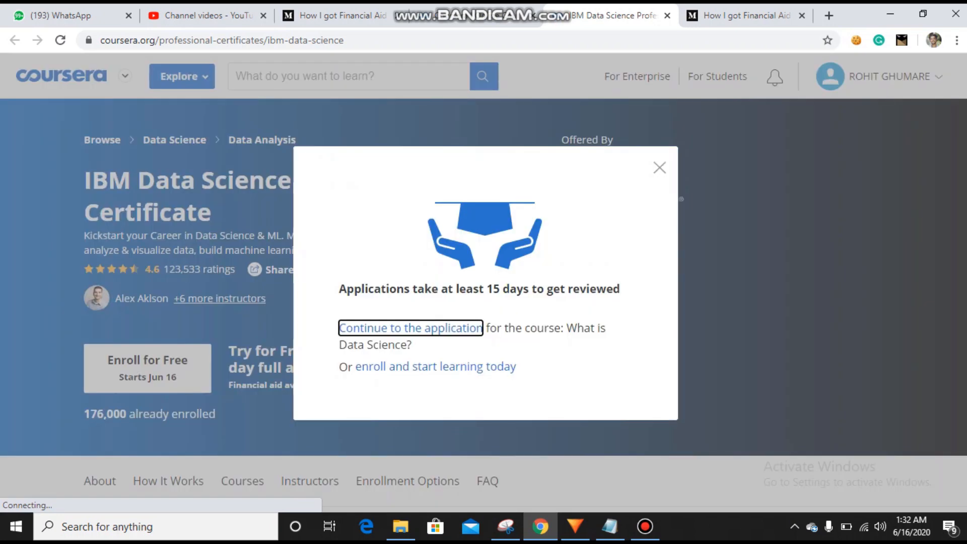
click(410, 327)
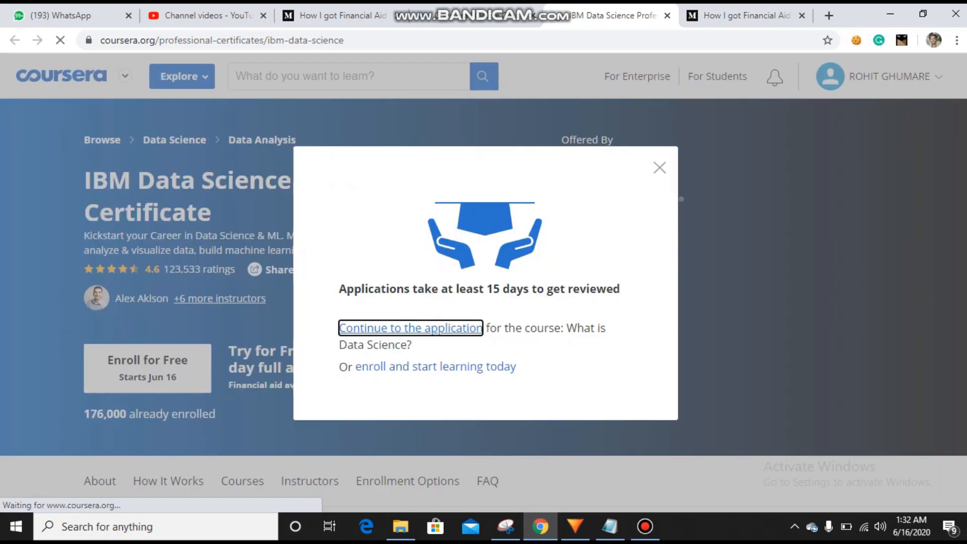
click(409, 328)
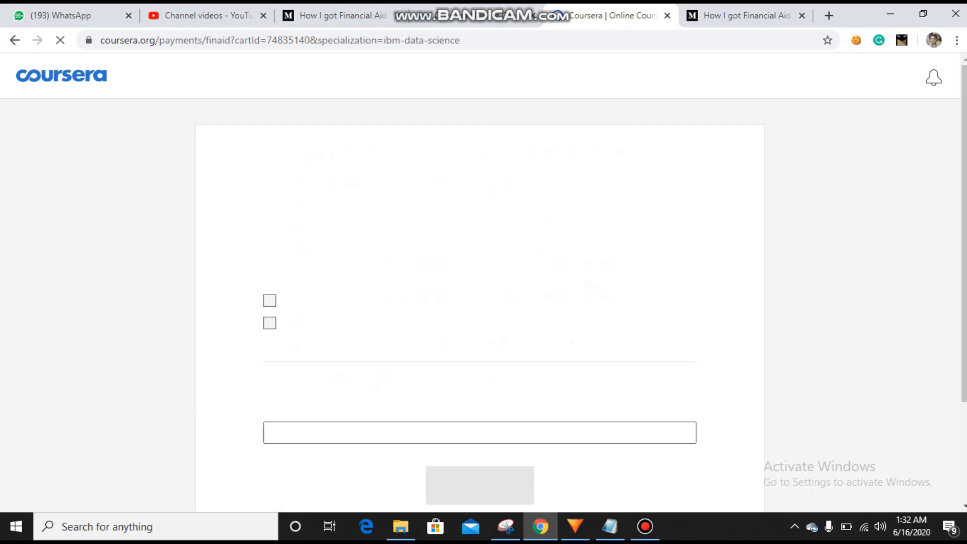
Step: Tick both applicant commitments and copy the 'I agree to the terms above' sentence
click(270, 337)
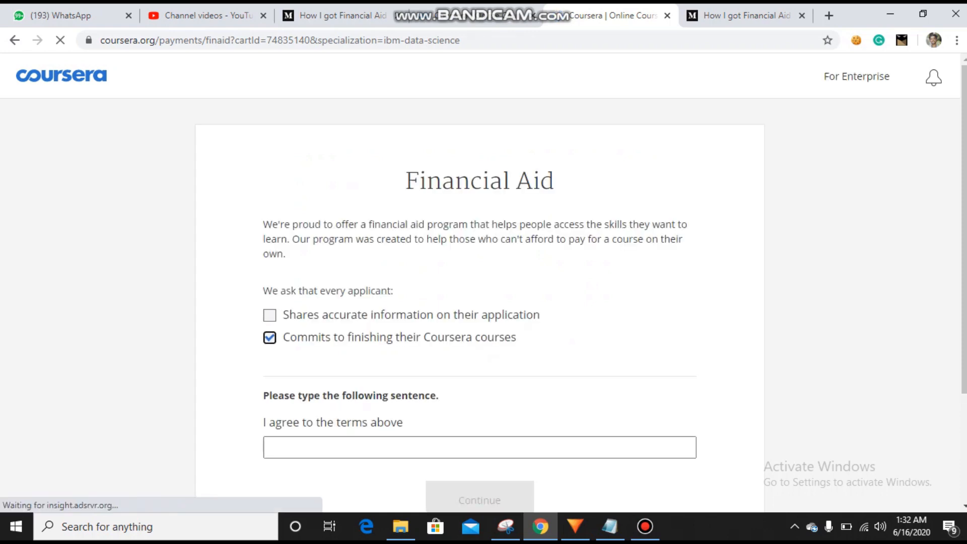
click(270, 315)
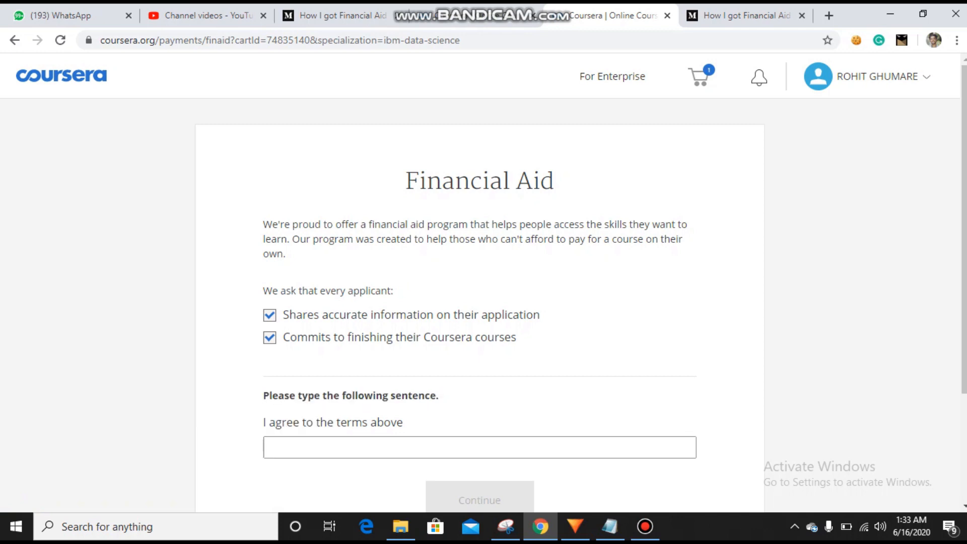
double_click(335, 422)
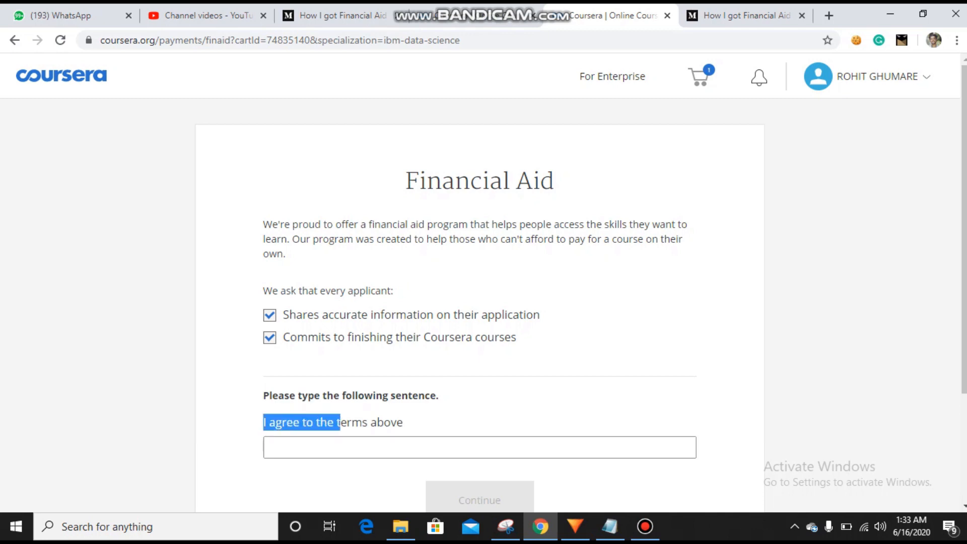
right_click(332, 422)
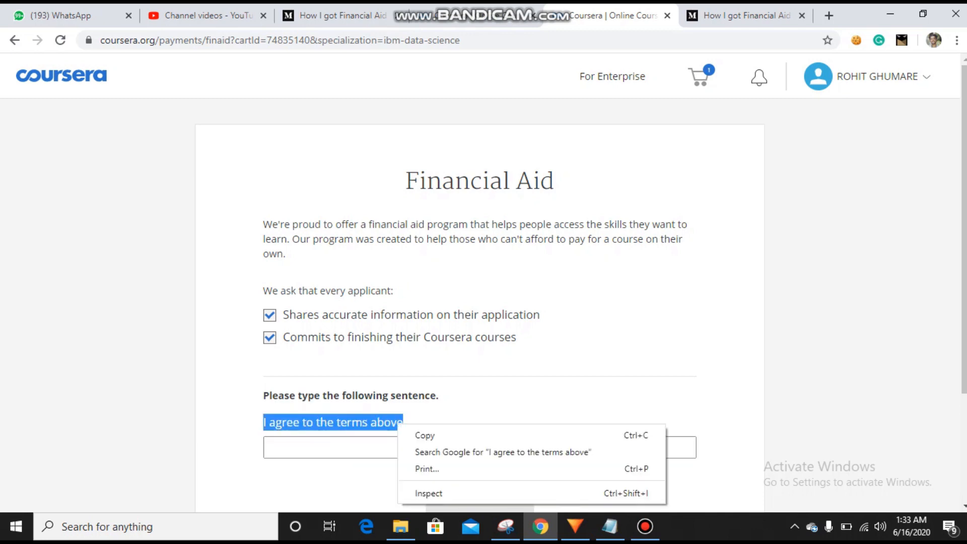
right_click(479, 447)
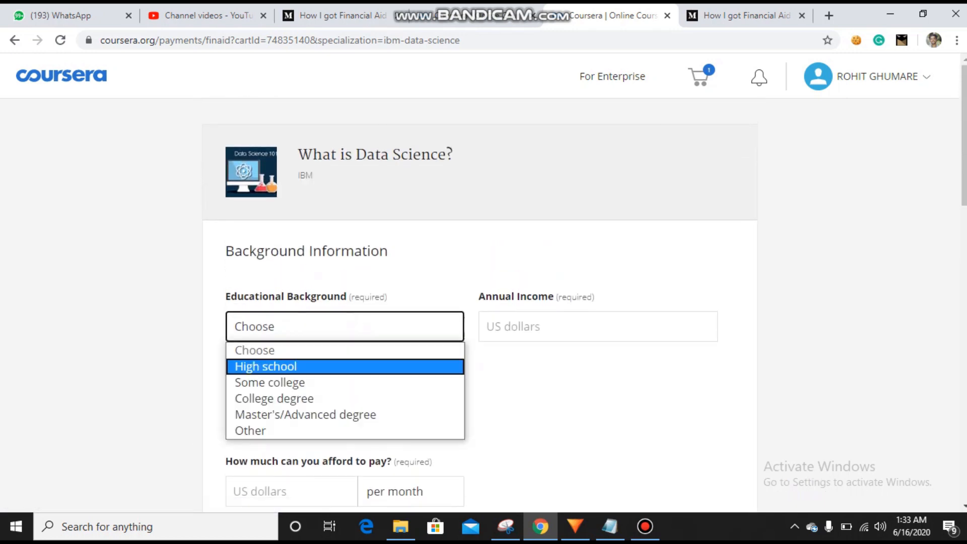
Step: Enter College degree education, annual income 0, Student employment, and 0 as the affordable amount
click(274, 398)
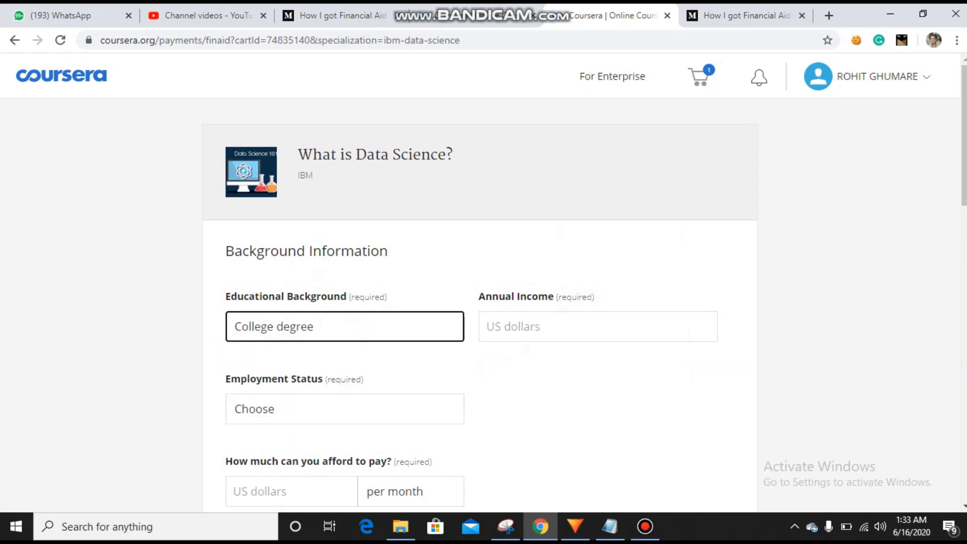
click(596, 327)
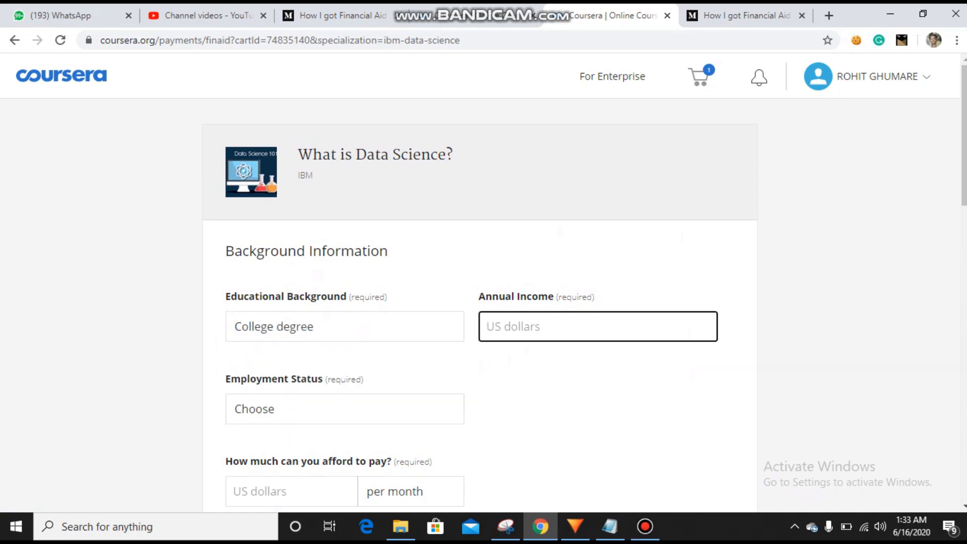
text(0)
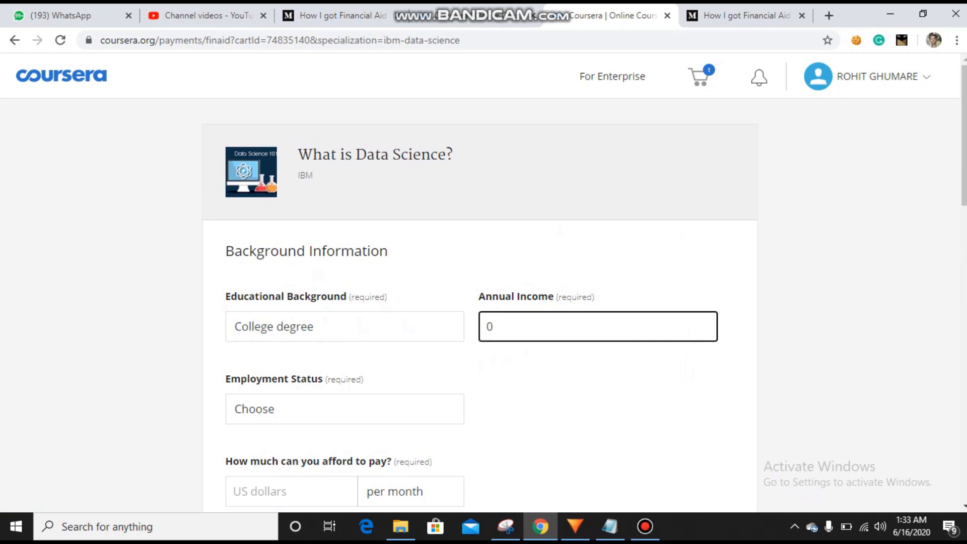
click(344, 408)
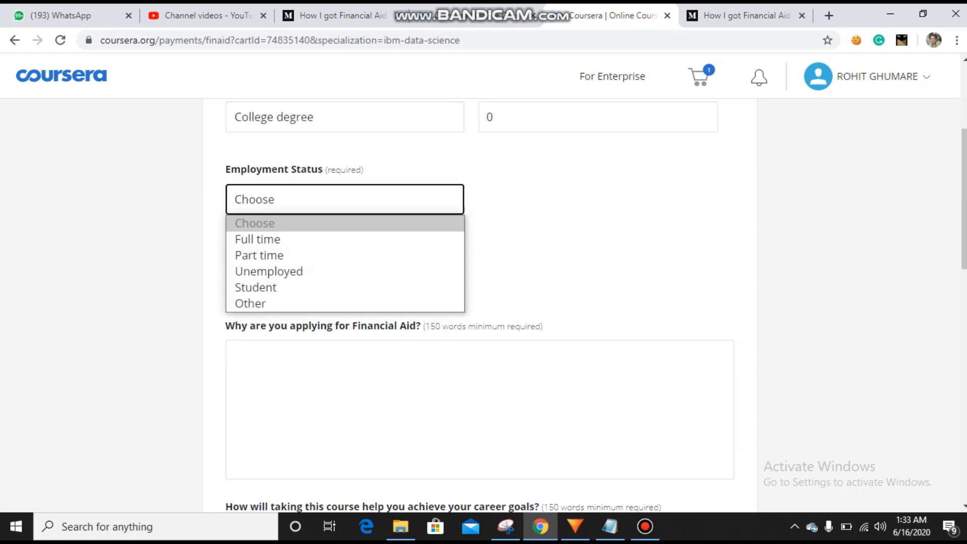
click(254, 286)
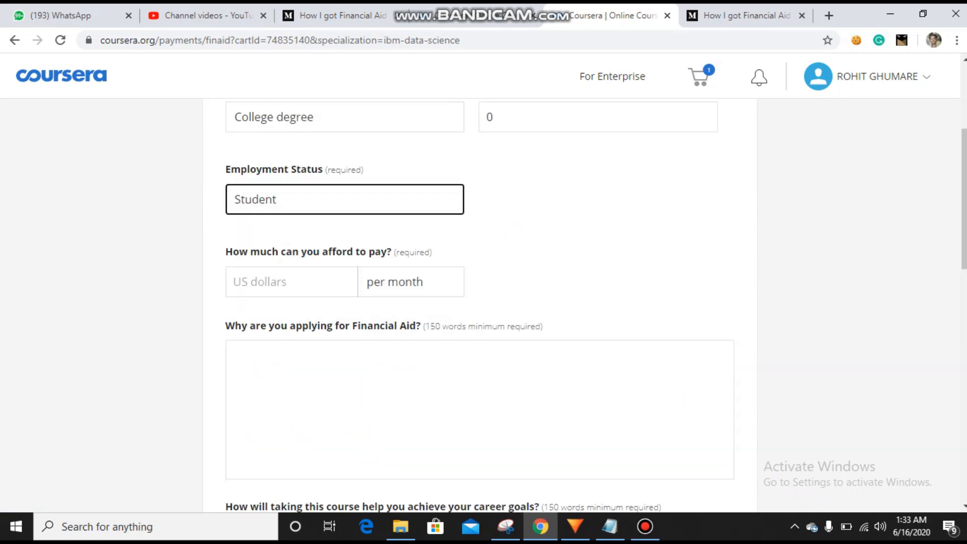
click(291, 281)
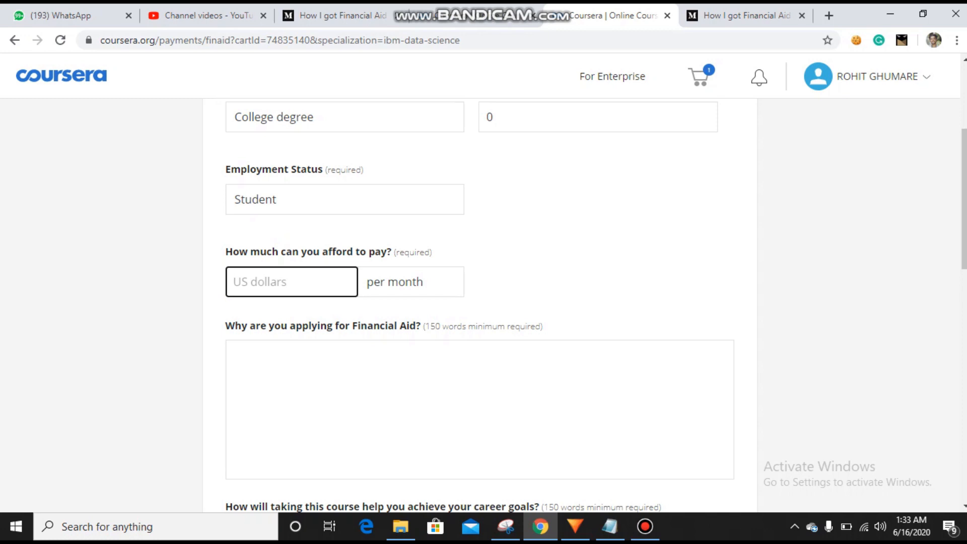
click(291, 281)
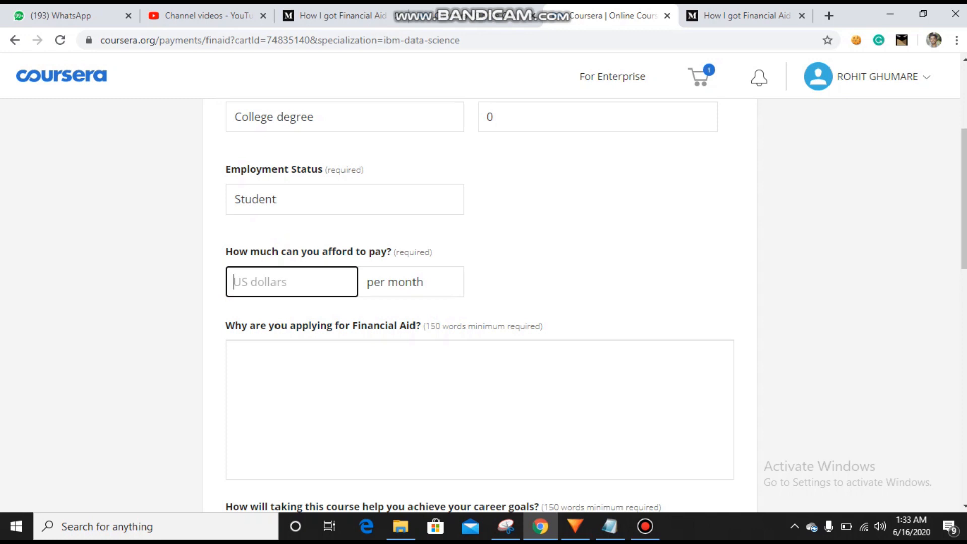
text(0)
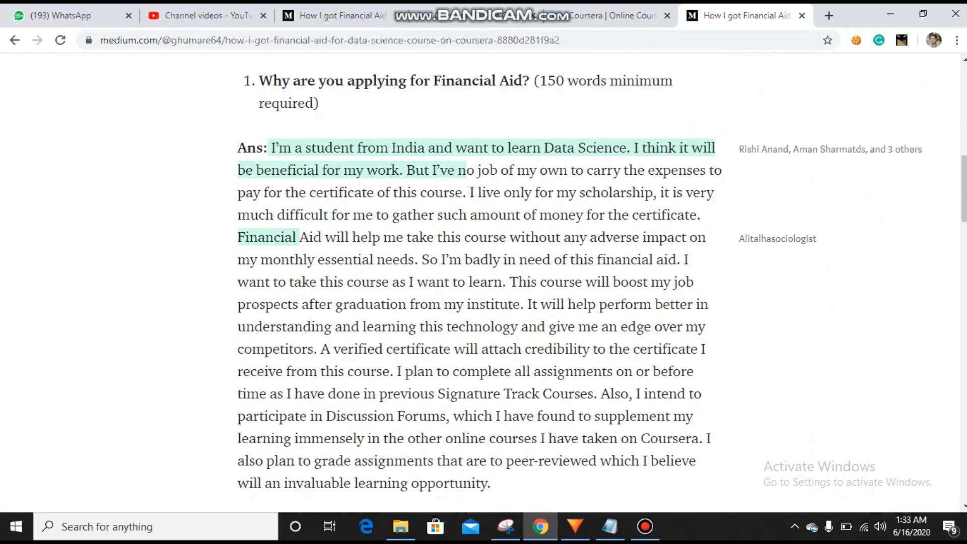
Step: Copy the Medium sample financial aid answer into Coursera's reason field
drag(270, 148, 460, 171)
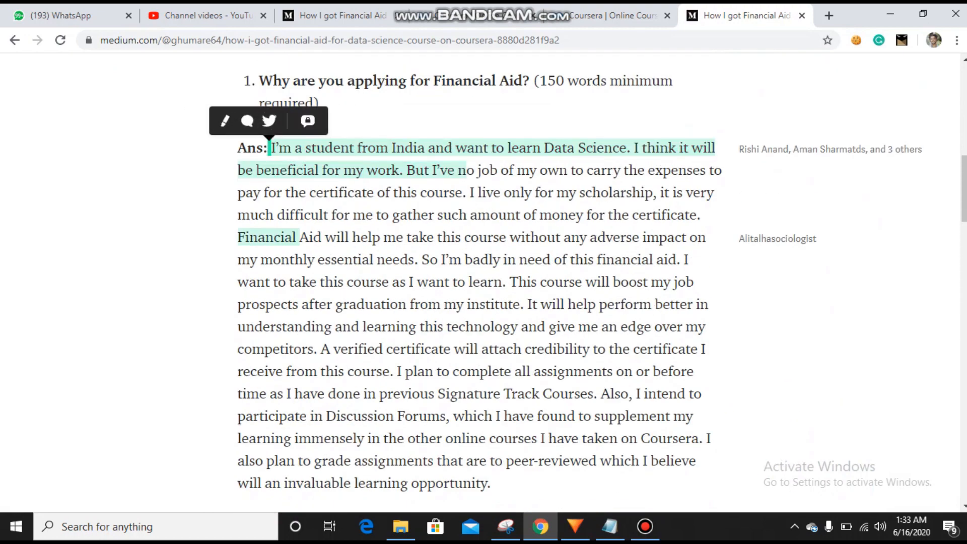
drag(270, 147, 489, 483)
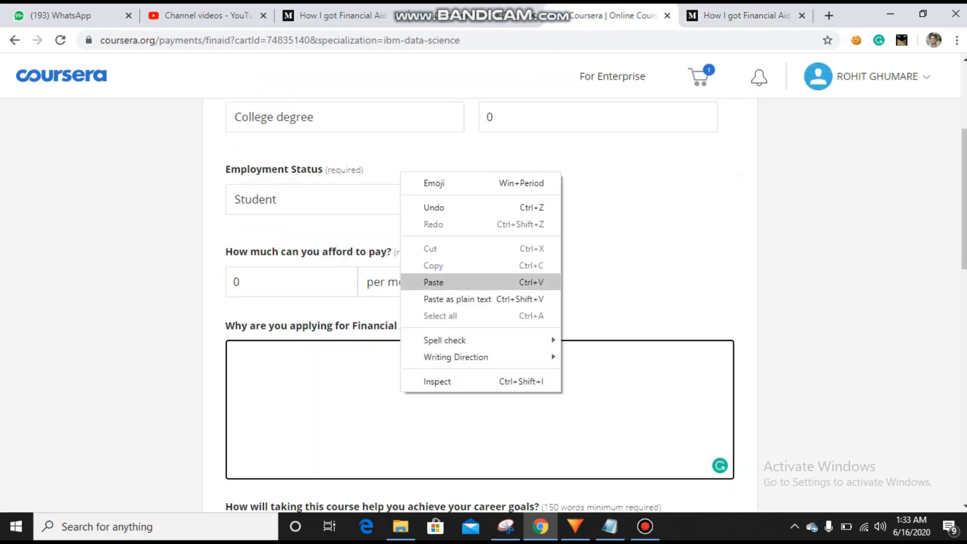
click(743, 16)
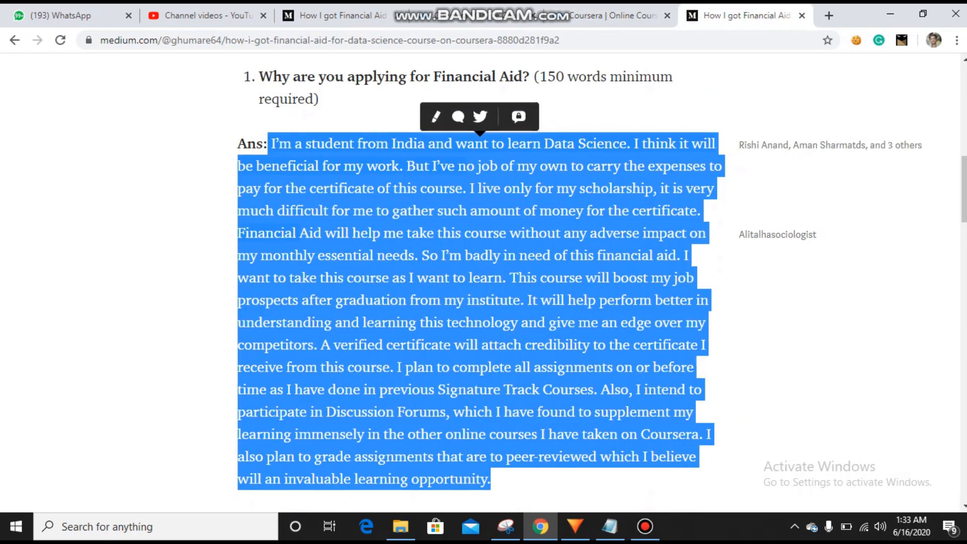
scroll(down, 3)
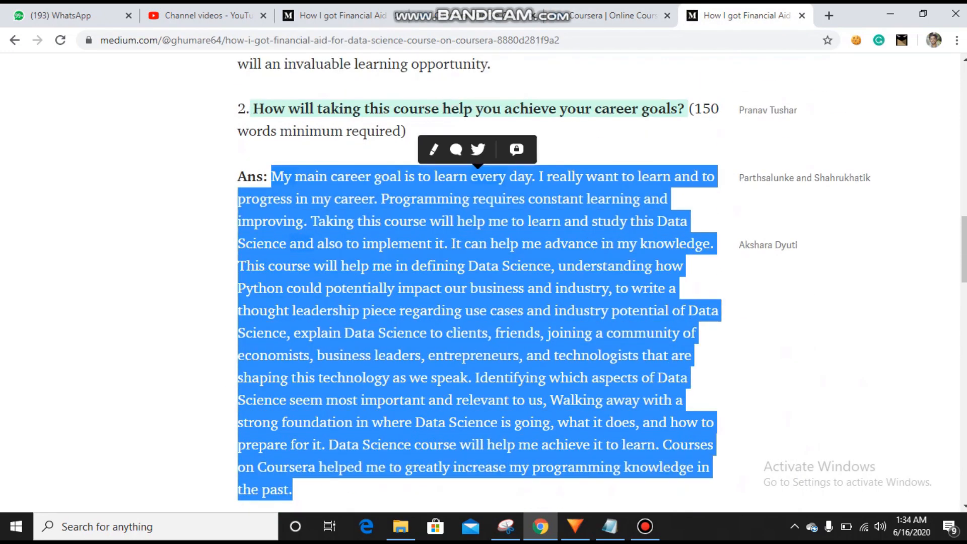
click(610, 16)
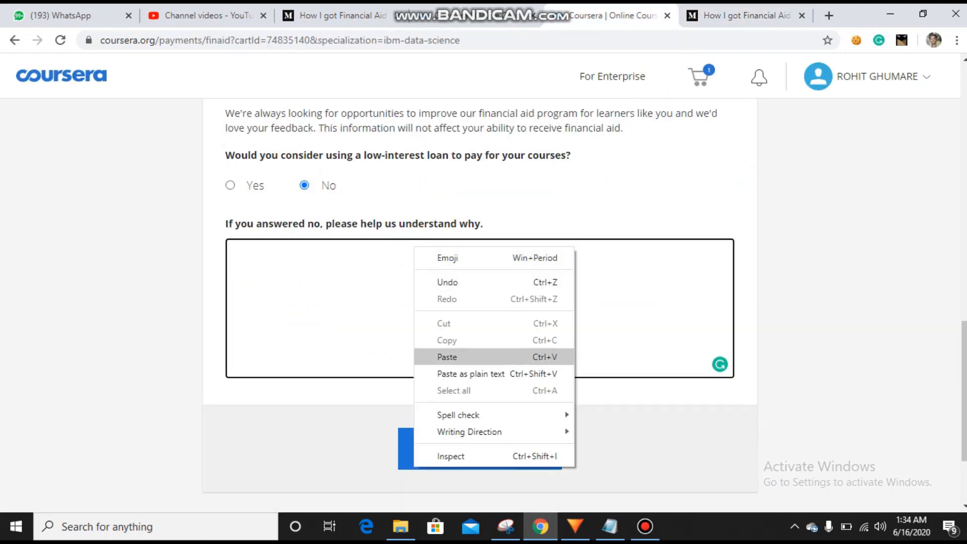
Step: Paste the no-money-only-time explanation for declining the loan and submit the application
click(447, 357)
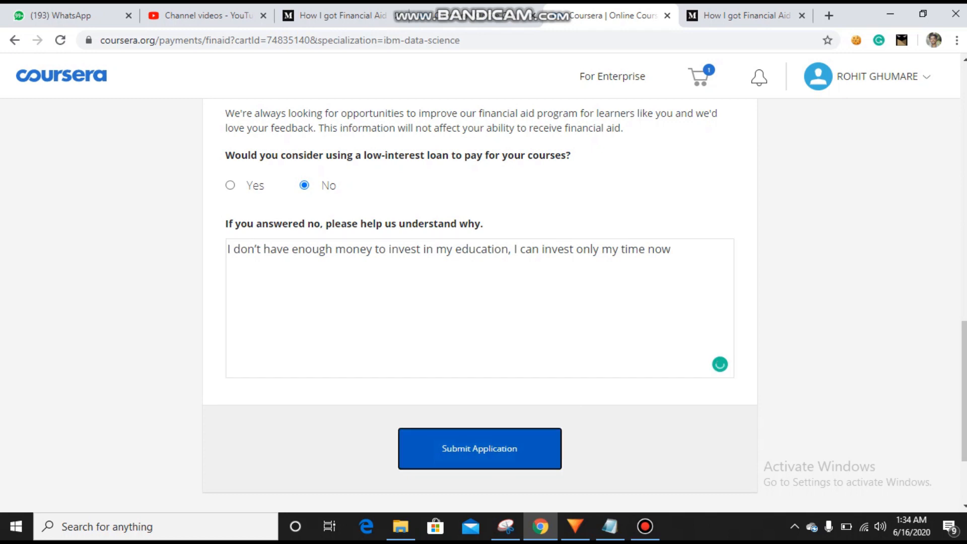
click(478, 448)
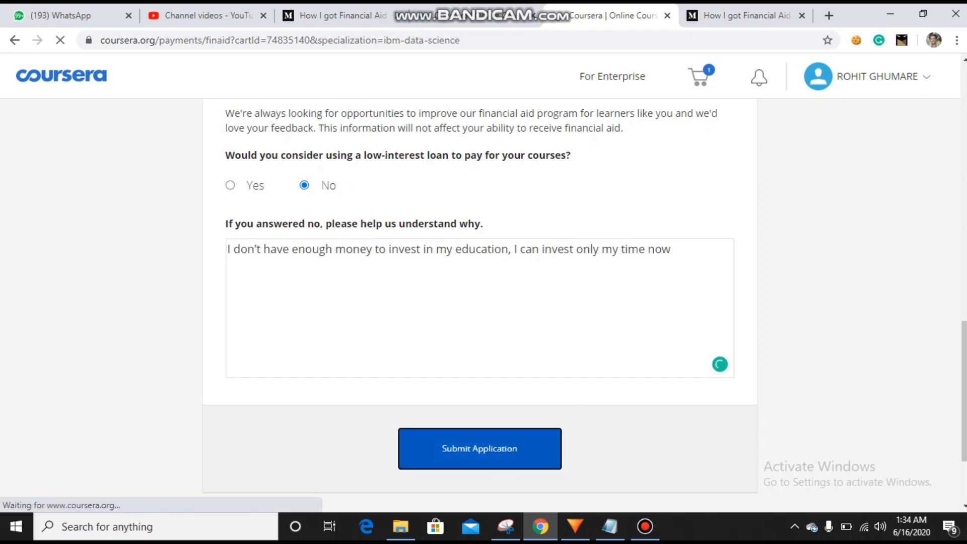
click(478, 448)
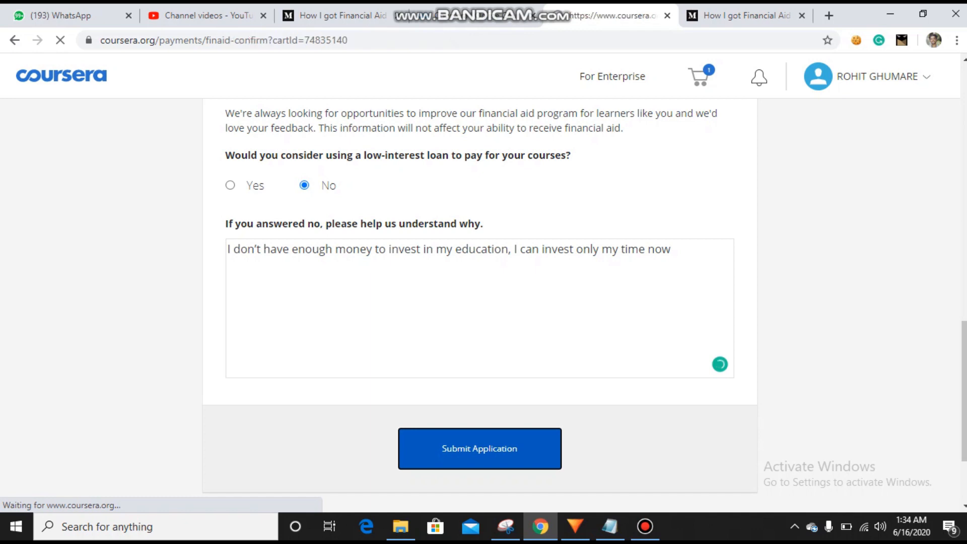
click(479, 448)
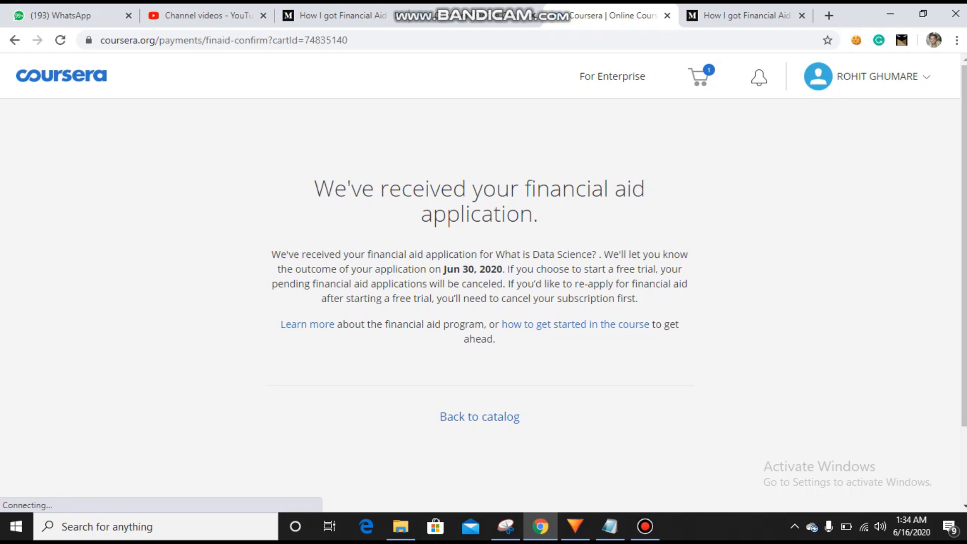
drag(442, 269, 490, 269)
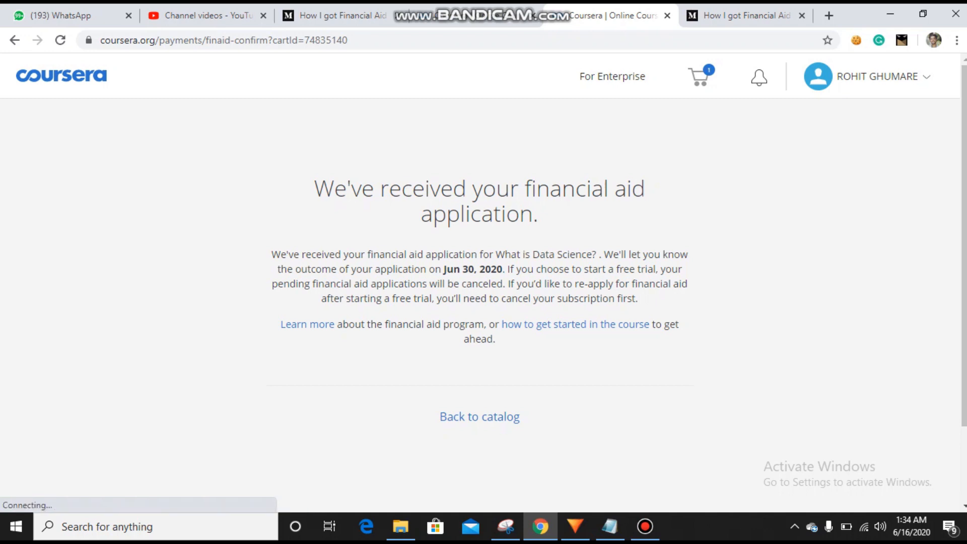
mouse_move(574, 323)
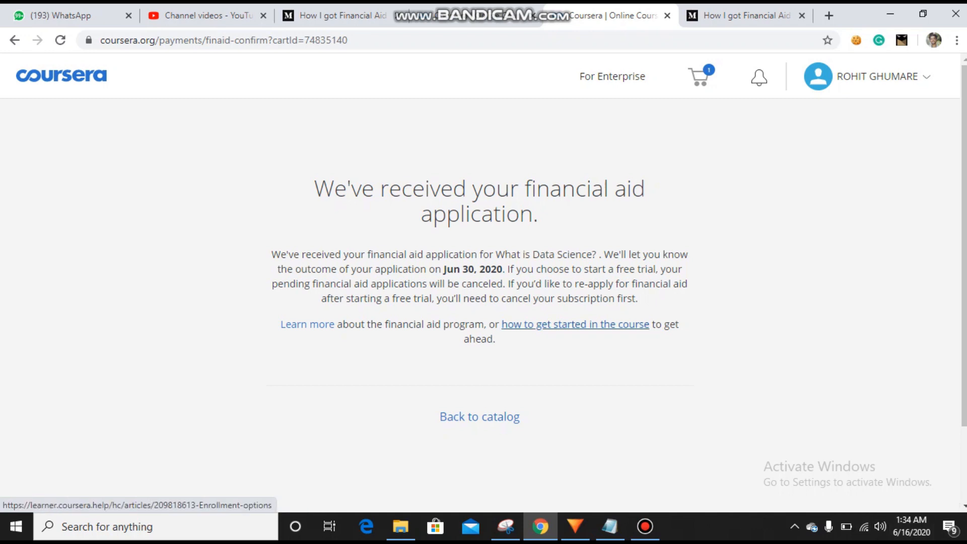
click(574, 323)
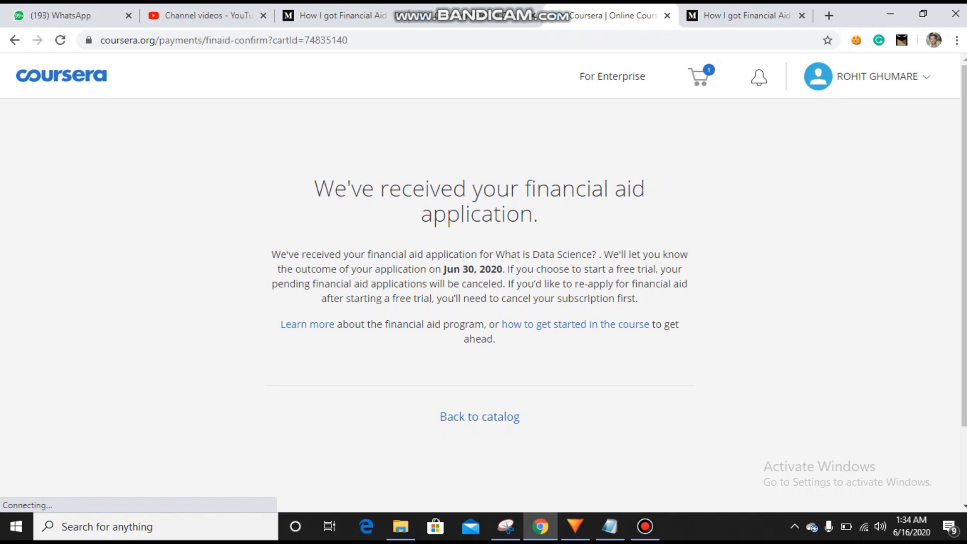